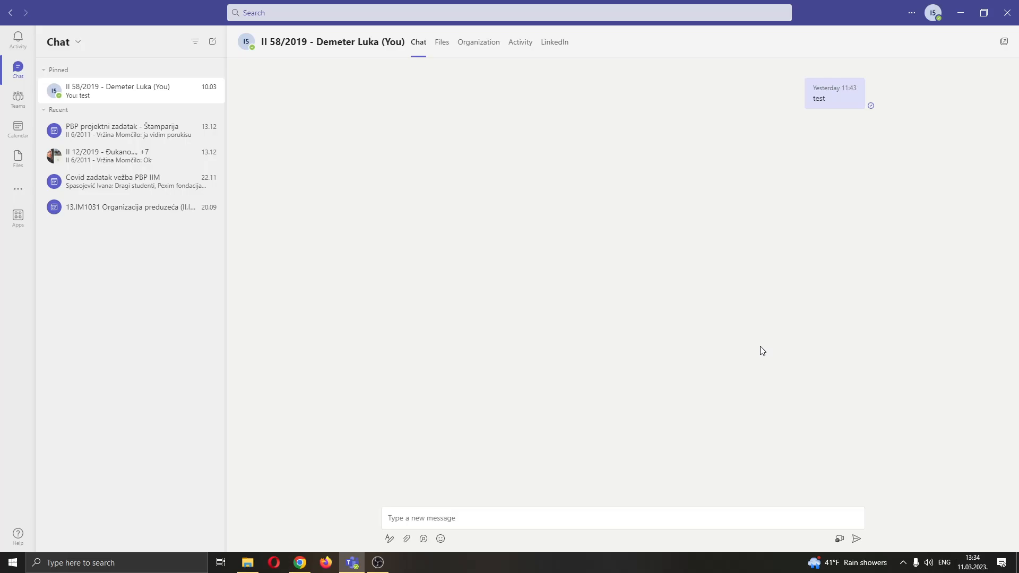
mouse_move(409, 89)
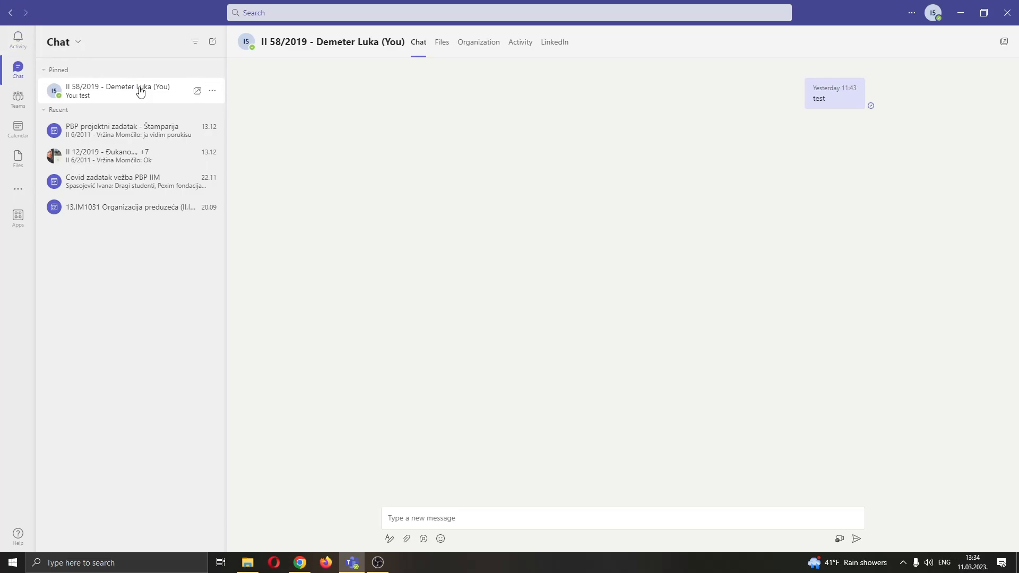
mouse_move(396, 141)
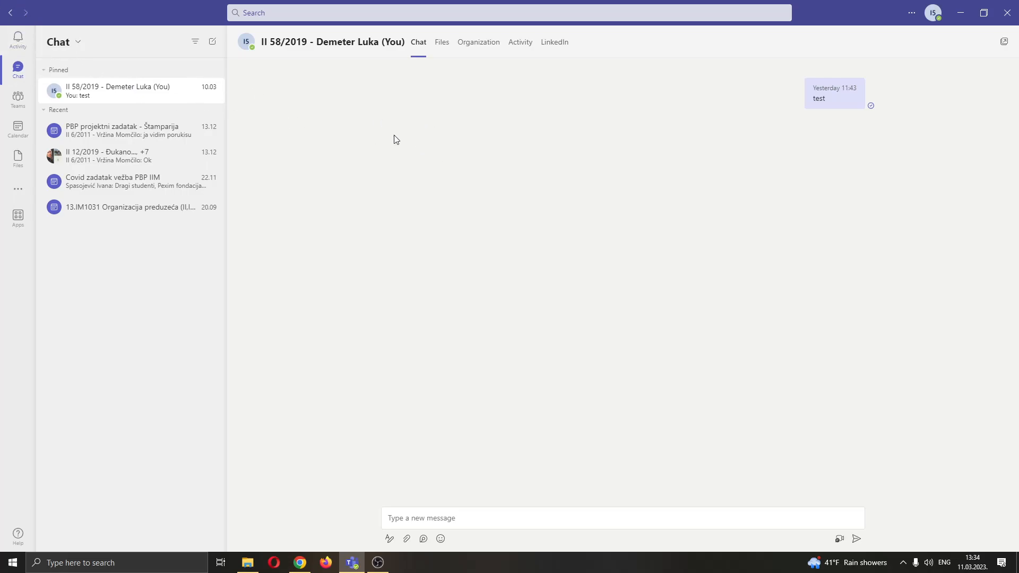
mouse_move(579, 303)
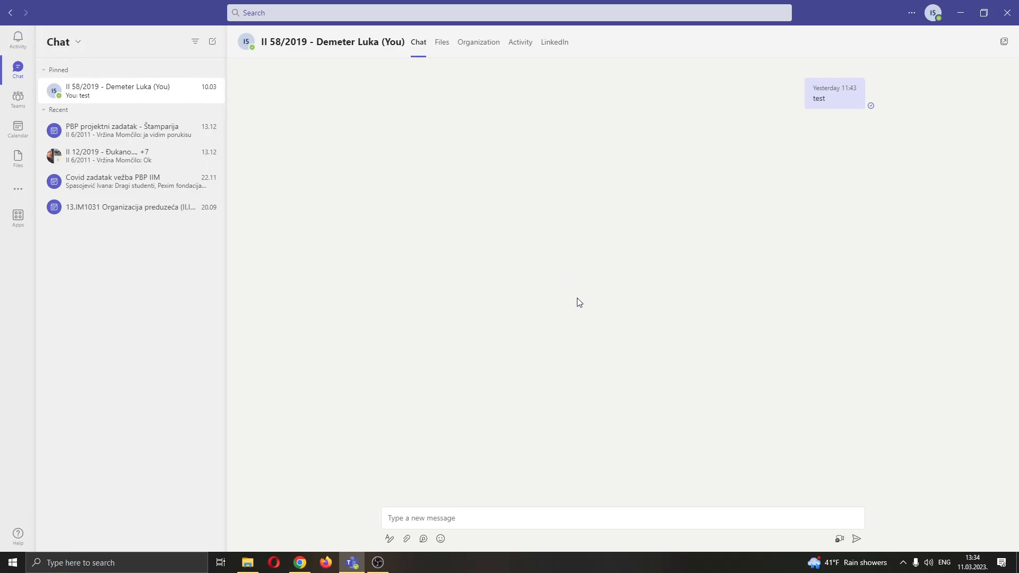
mouse_move(529, 179)
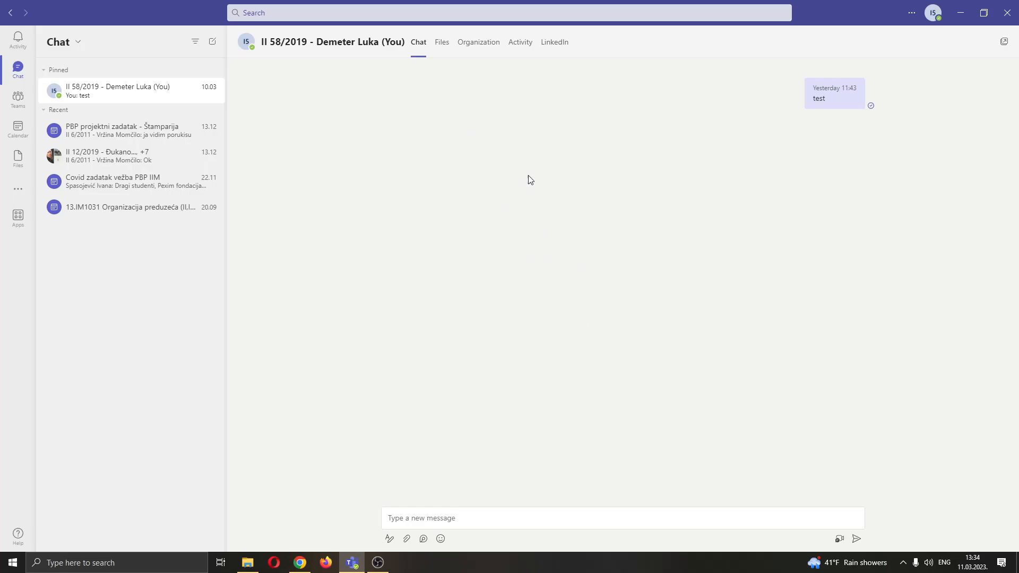
mouse_move(214, 80)
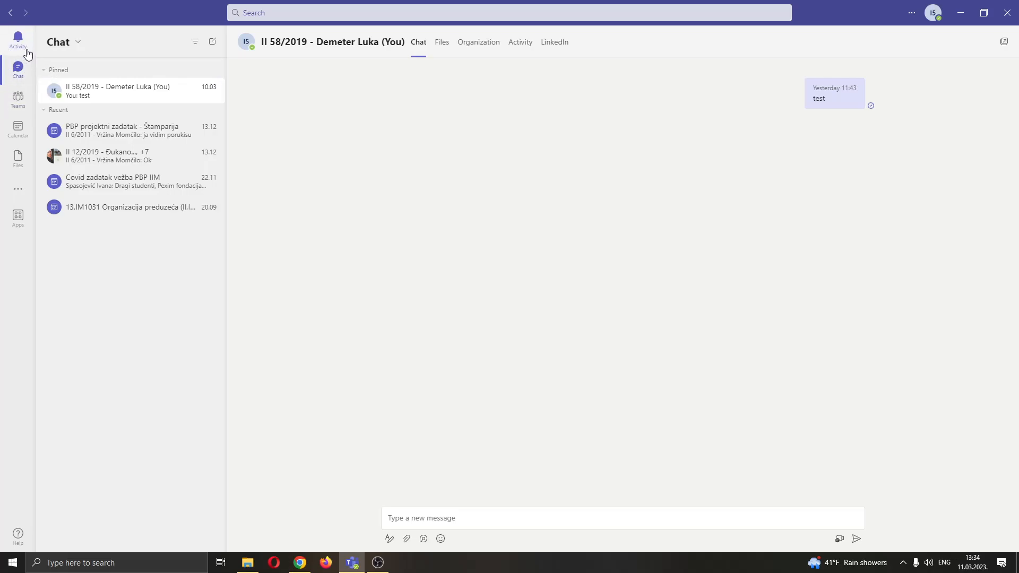
mouse_move(18, 98)
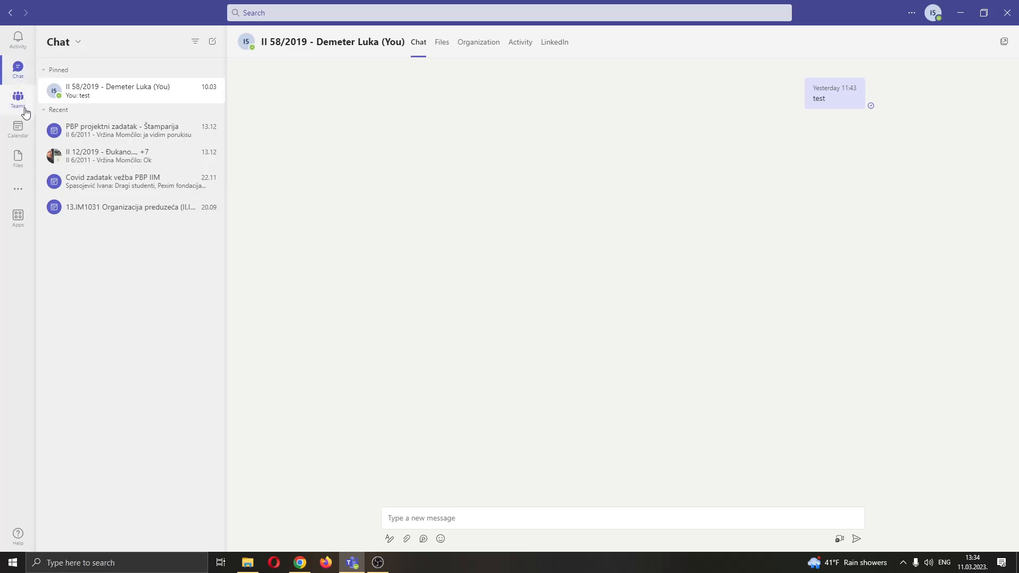
mouse_move(861, 119)
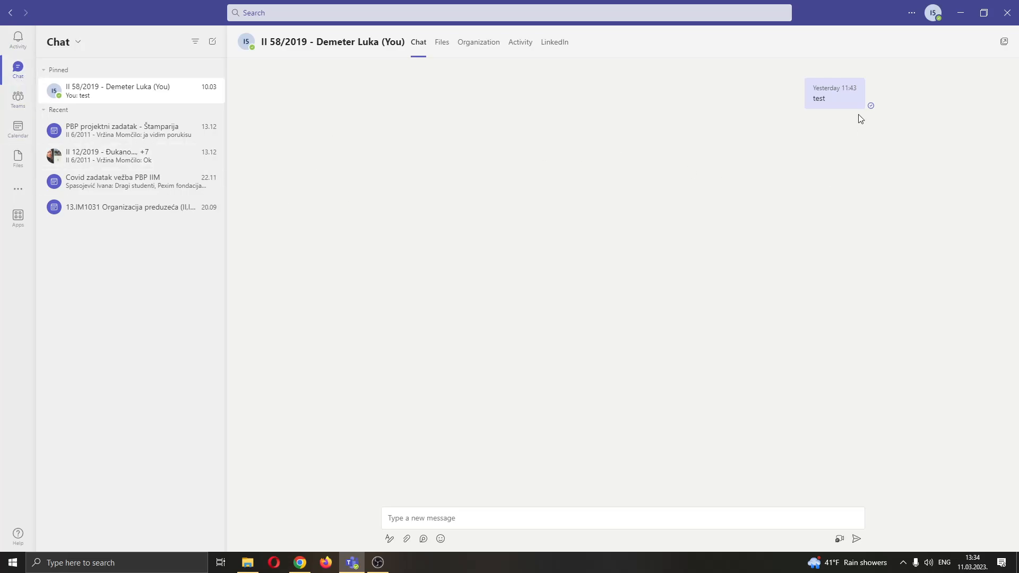
mouse_move(834, 98)
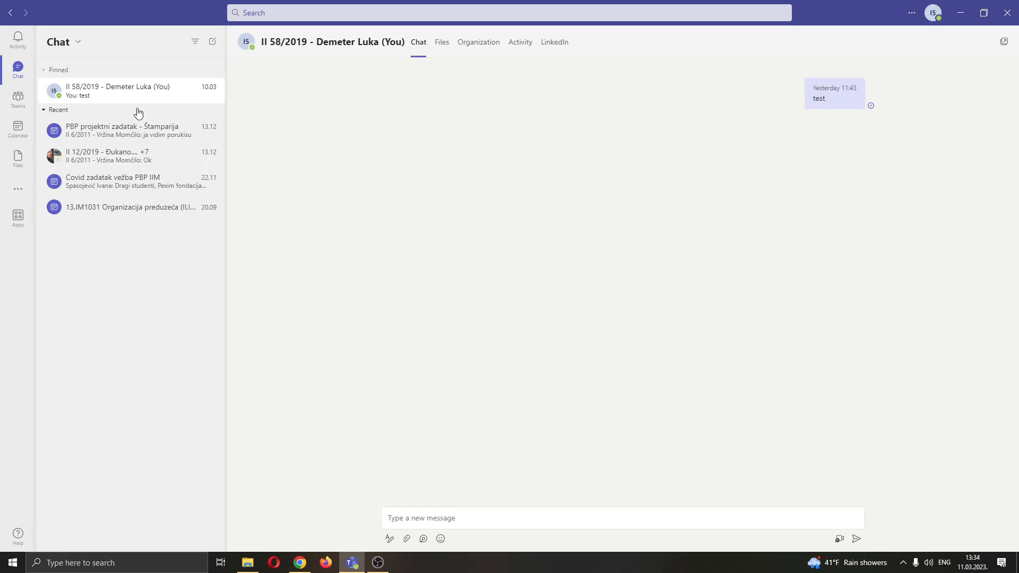
mouse_move(18, 126)
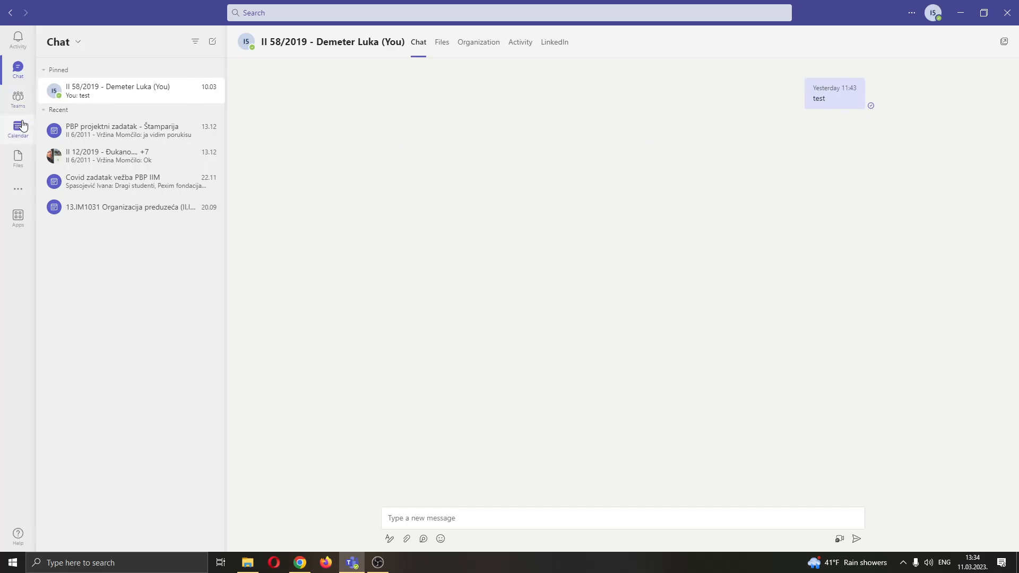
mouse_move(18, 100)
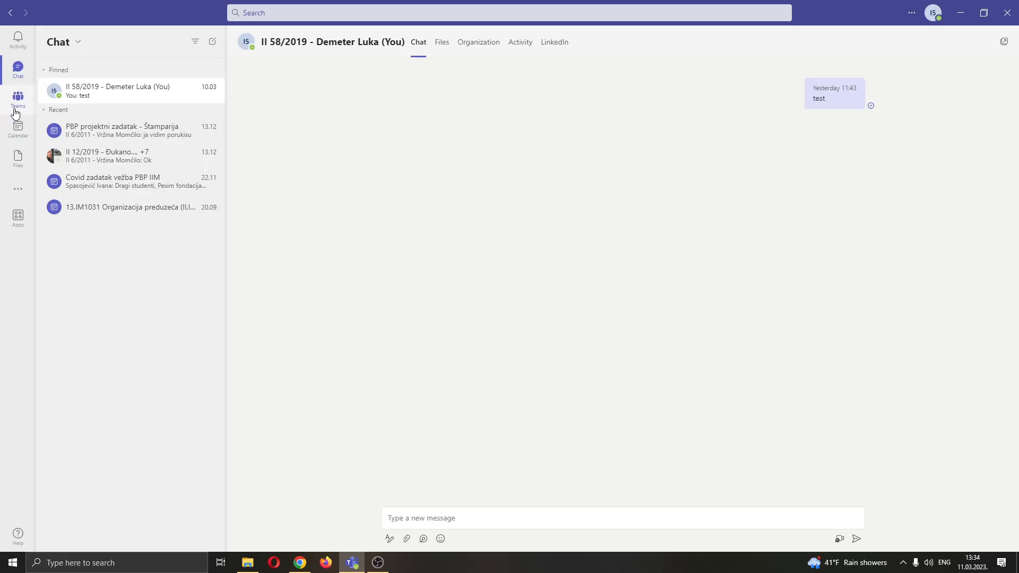
Step: Show the Your teams grid listing the five joined teams
click(18, 101)
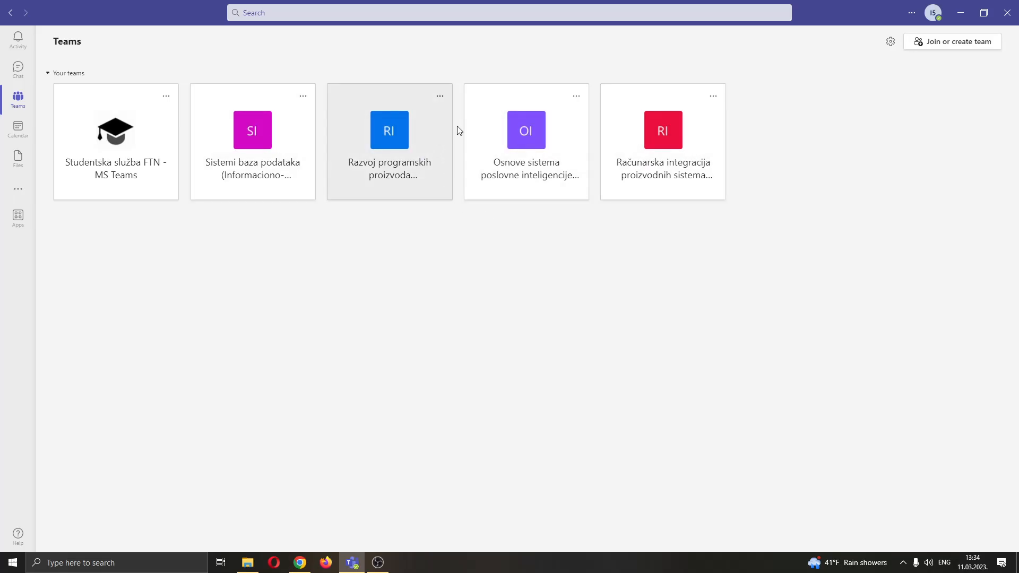
mouse_move(582, 106)
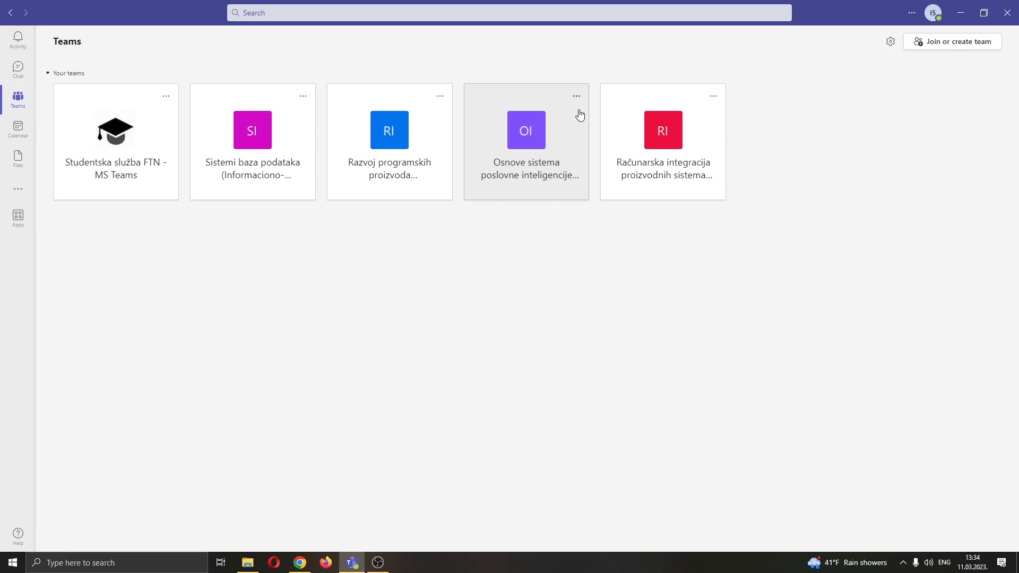
mouse_move(573, 120)
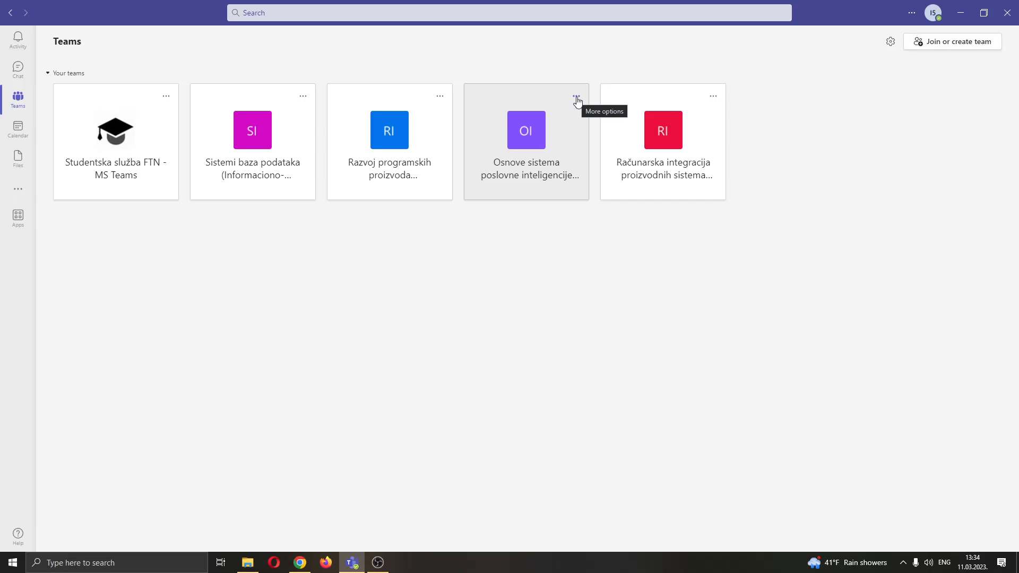
Step: Reveal the More options menu for the 'Osnove sistema poslovne inteligencije' team
click(576, 97)
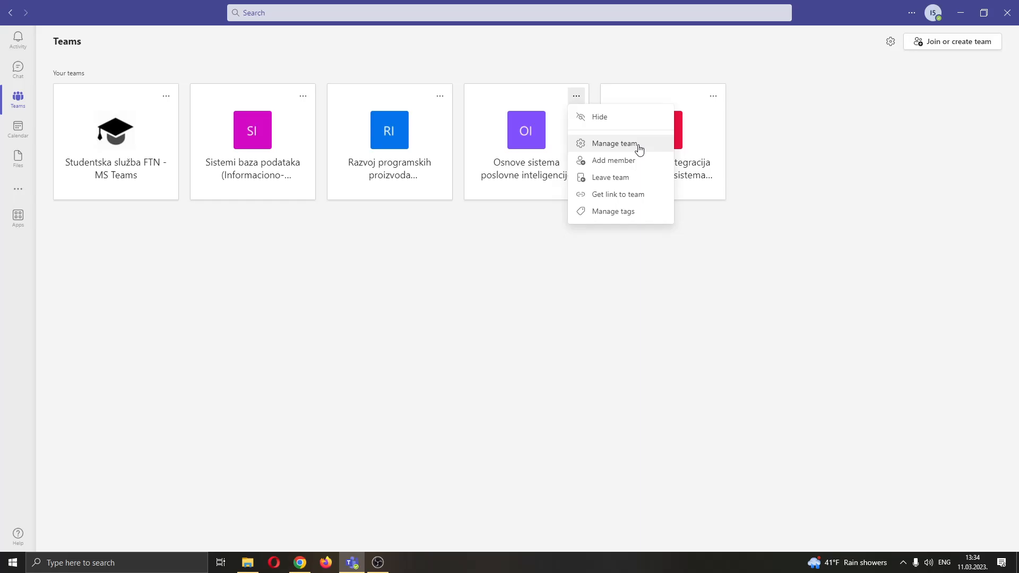
mouse_move(646, 161)
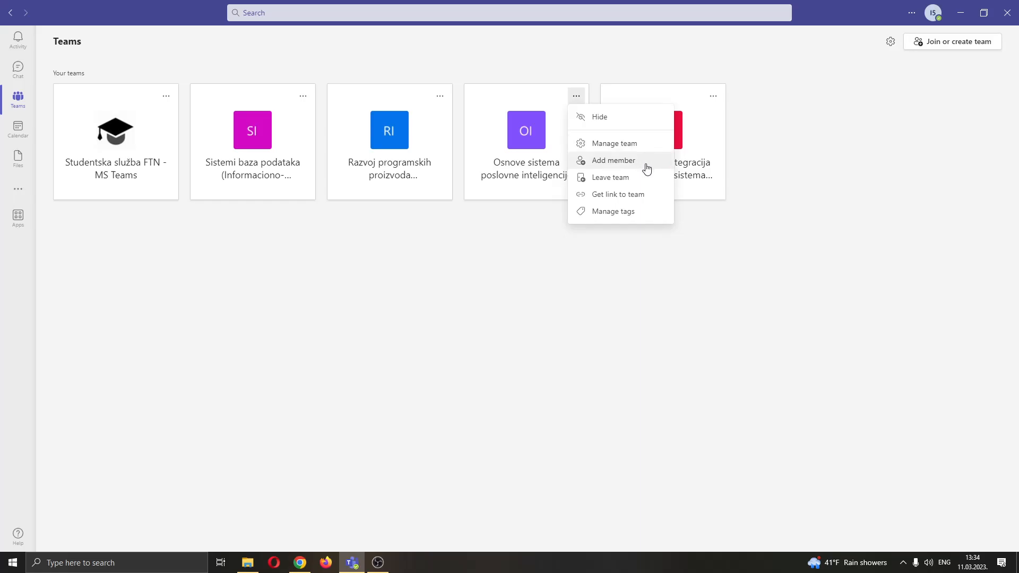
mouse_move(645, 199)
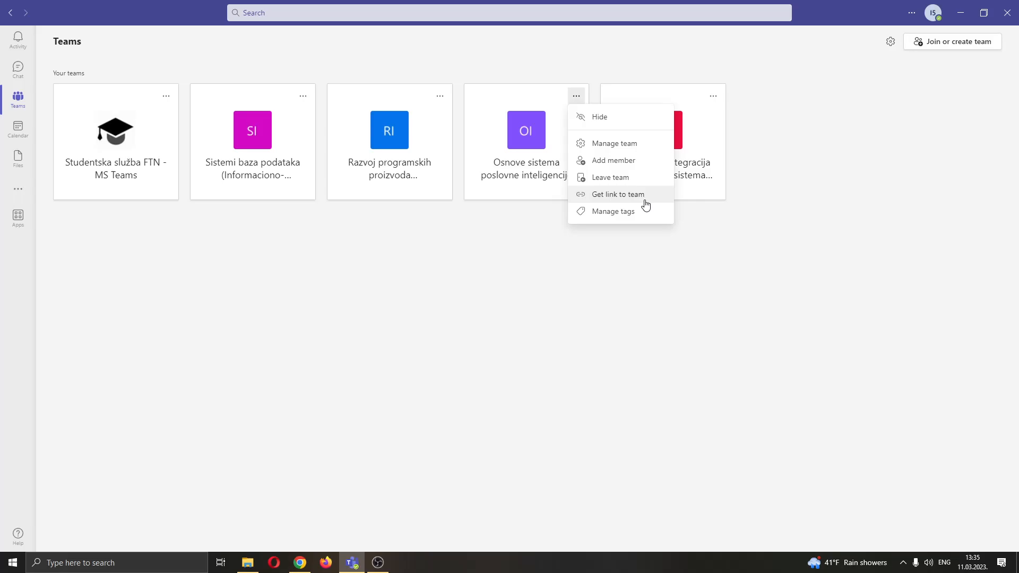
Step: Get the OI team link, select its groupId value, copy it and dismiss the dialog
click(618, 193)
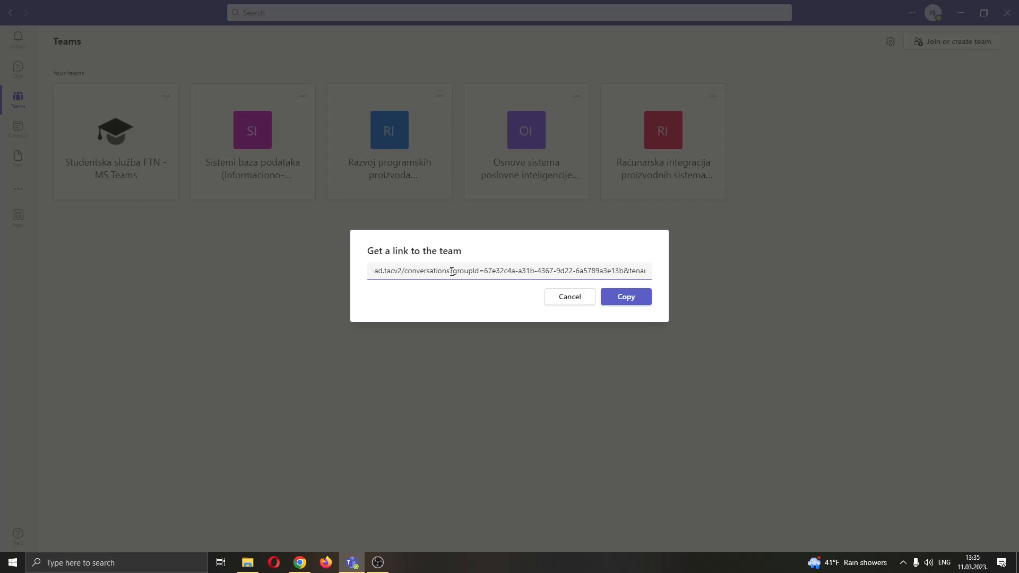
double_click(461, 271)
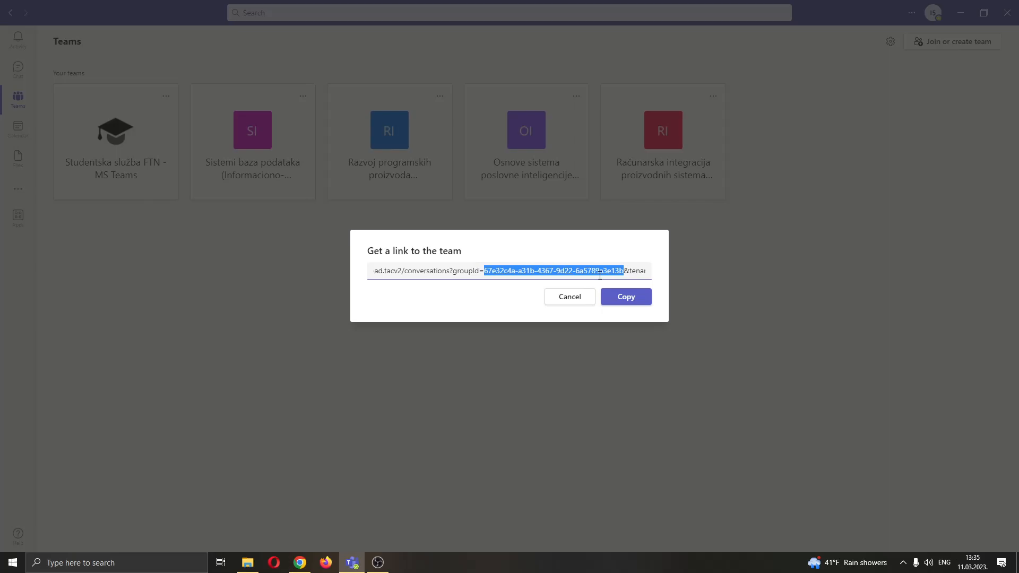
click(624, 296)
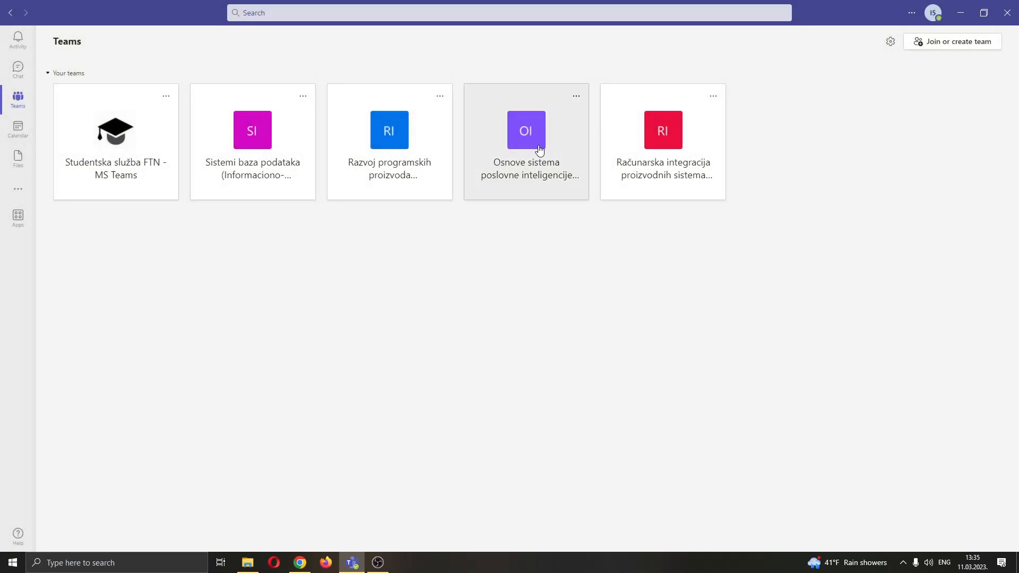
mouse_move(629, 365)
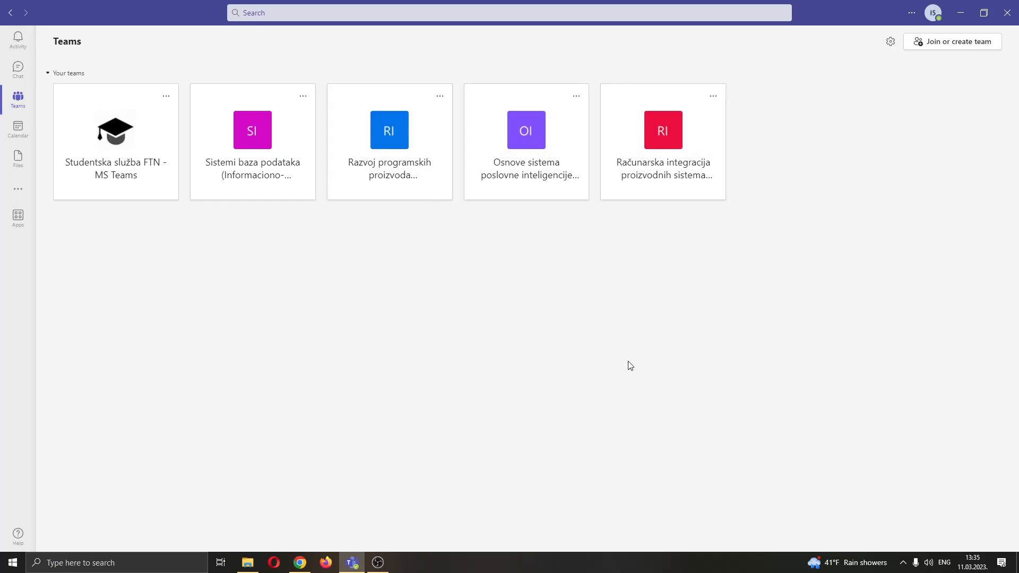
mouse_move(621, 189)
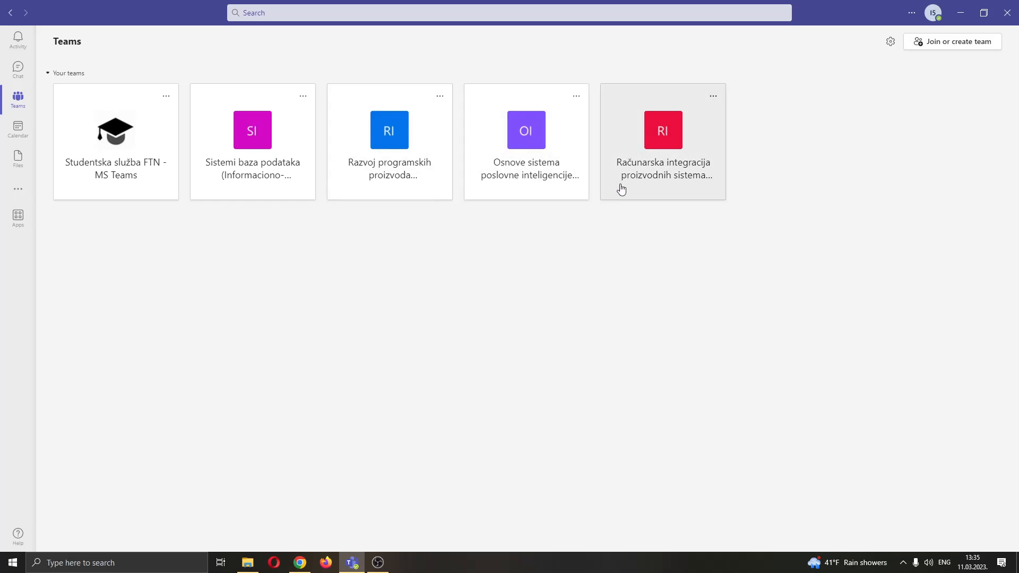
mouse_move(627, 245)
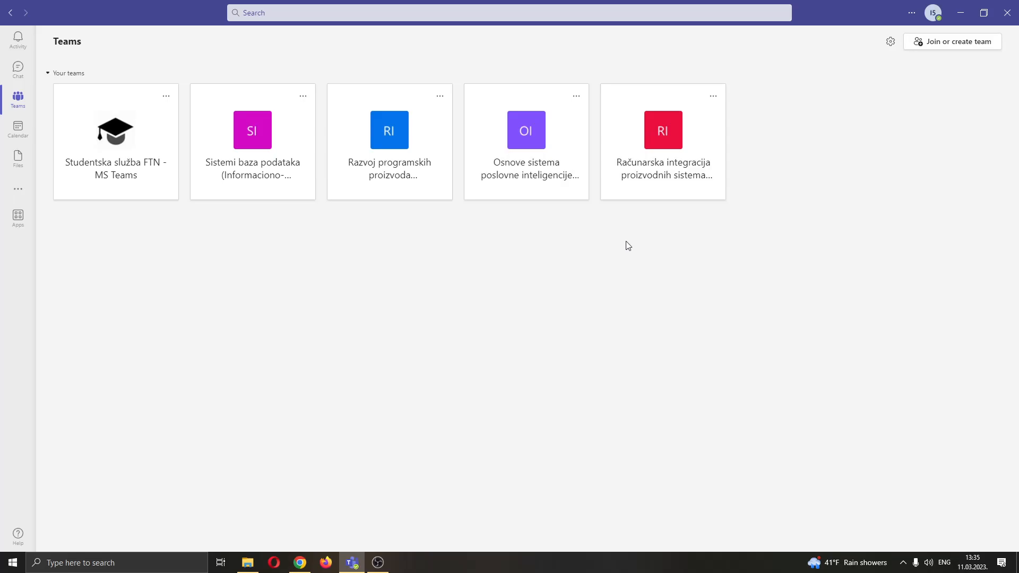